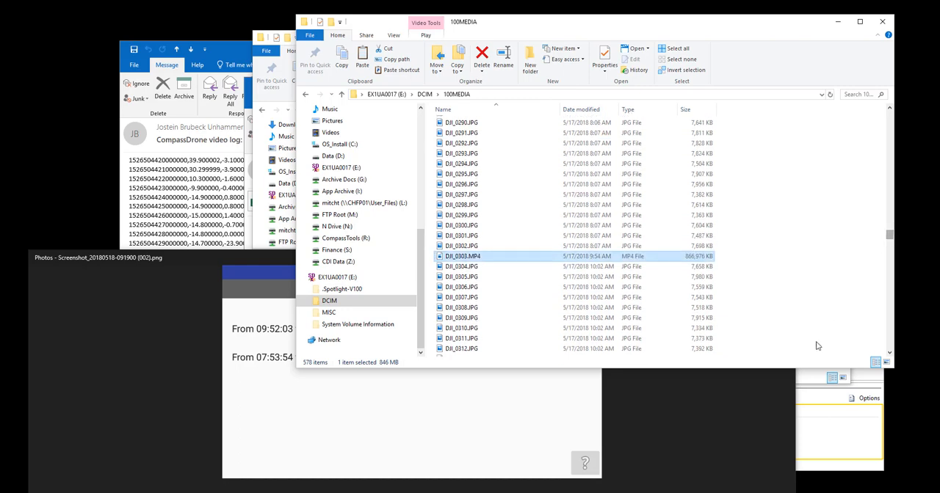
Review the flight-log screenshot, then return to the drone media folder and open DJI_0303.MP4.
left_click(110, 259)
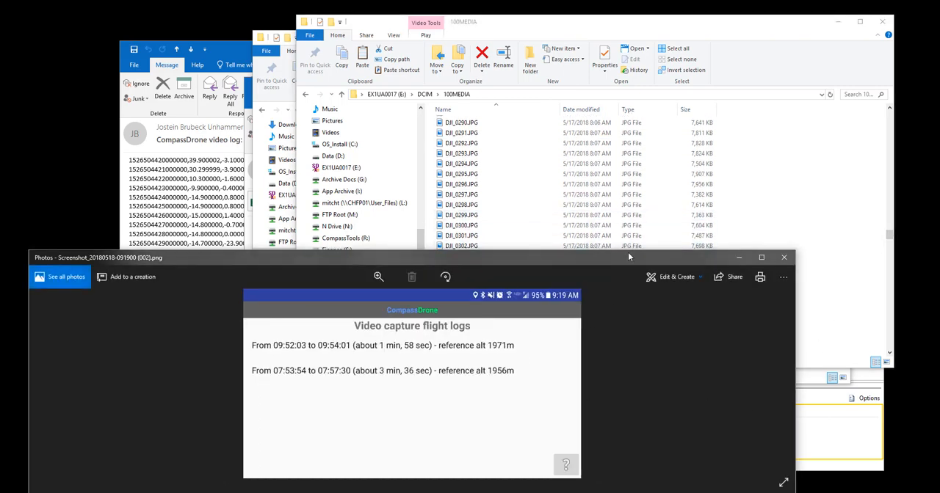
left_click_drag(628, 257, 740, 272)
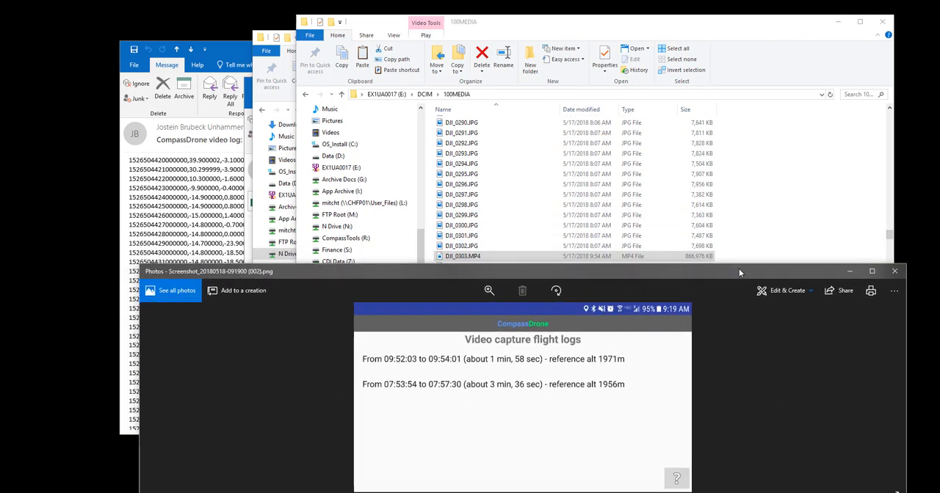
mouse_move(451, 375)
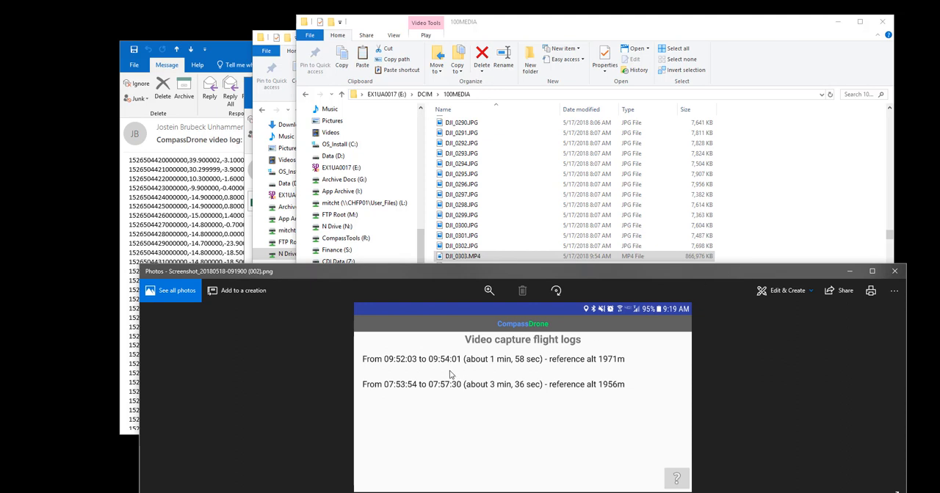
mouse_move(438, 345)
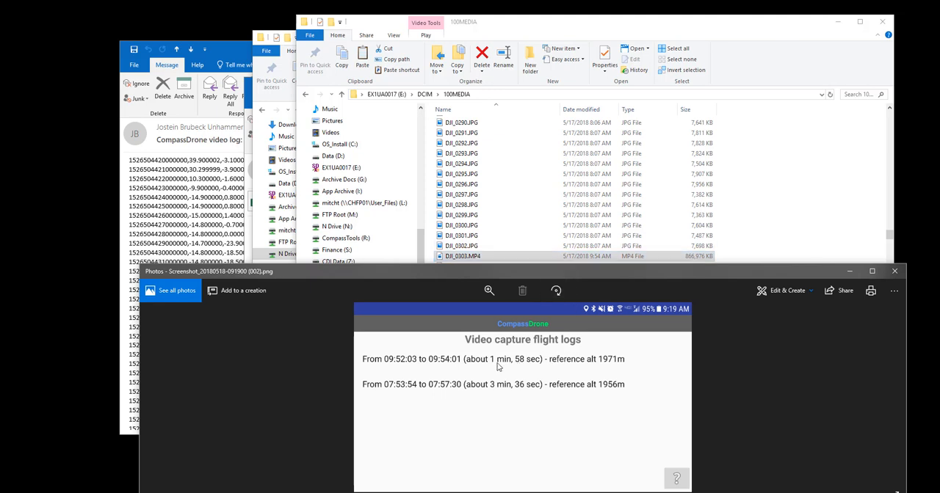
mouse_move(530, 370)
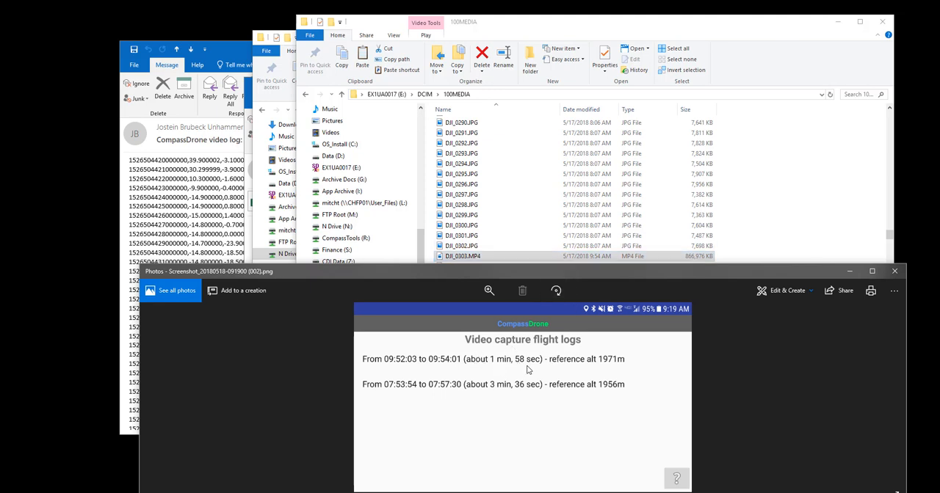
left_click(461, 256)
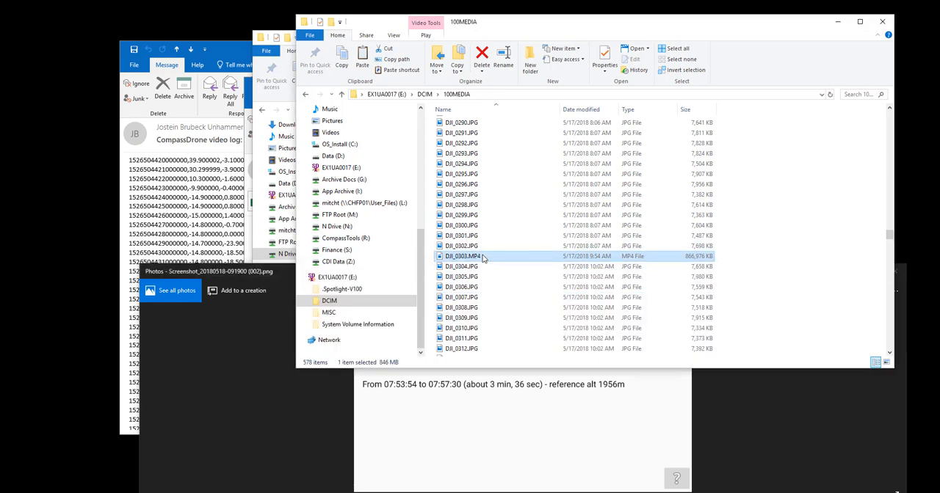
double_click(461, 255)
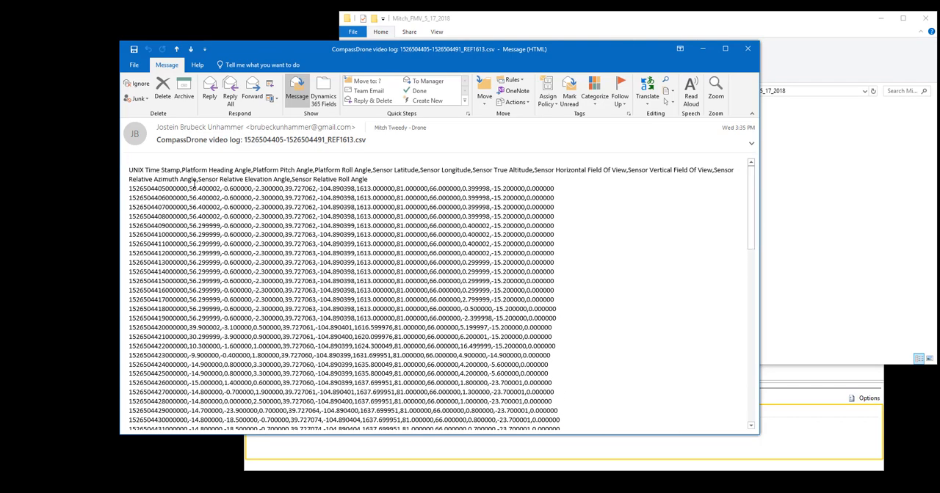
Copy the video-log lines from the email and create a new text document named 0303 in the flight folder.
scroll("down", 3)
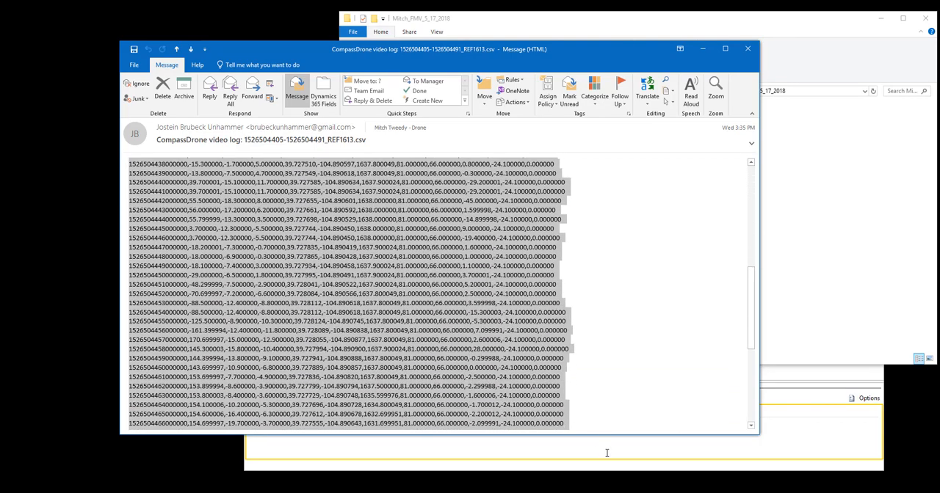
right_click(521, 400)
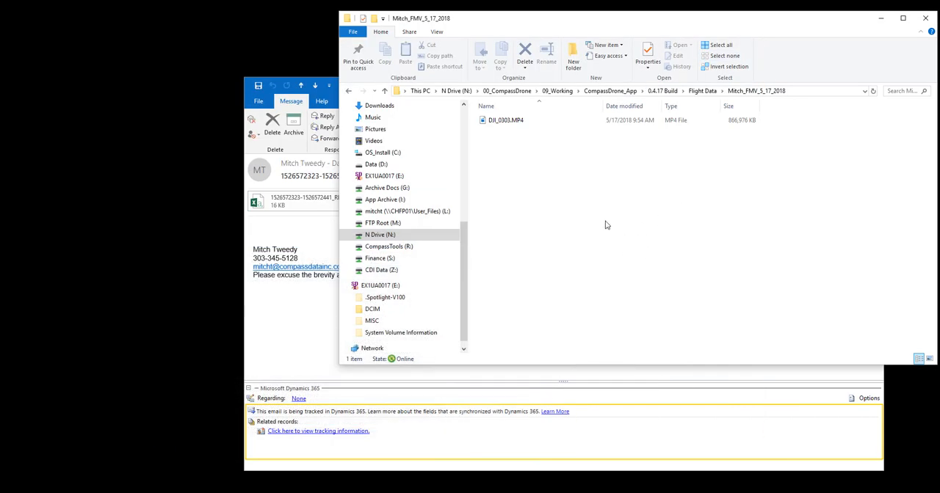
right_click(607, 225)
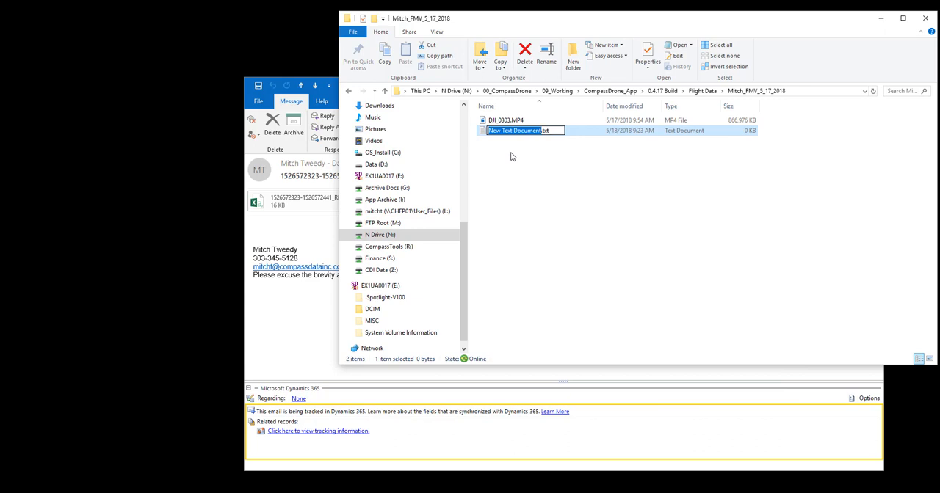
type("0303.txt")
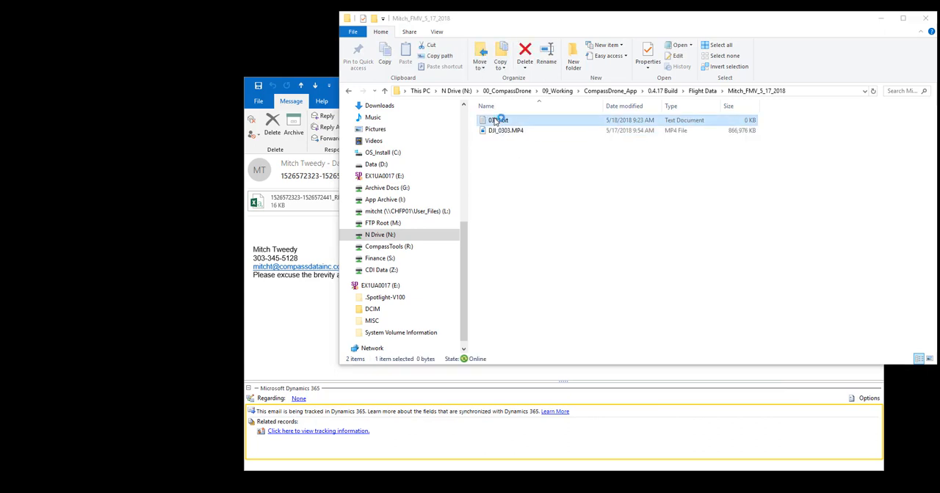
Paste the log lines into the 0303 text file and save it.
double_click(498, 120)
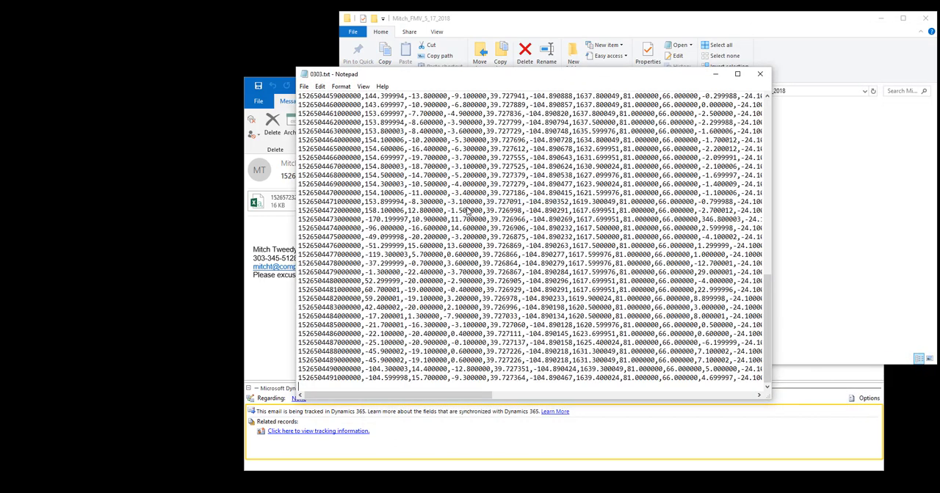
left_click(323, 87)
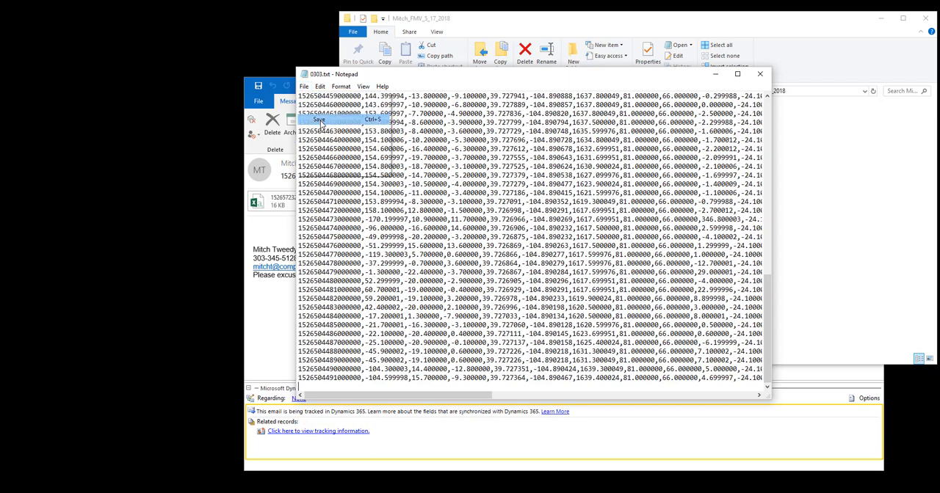
left_click(778, 74)
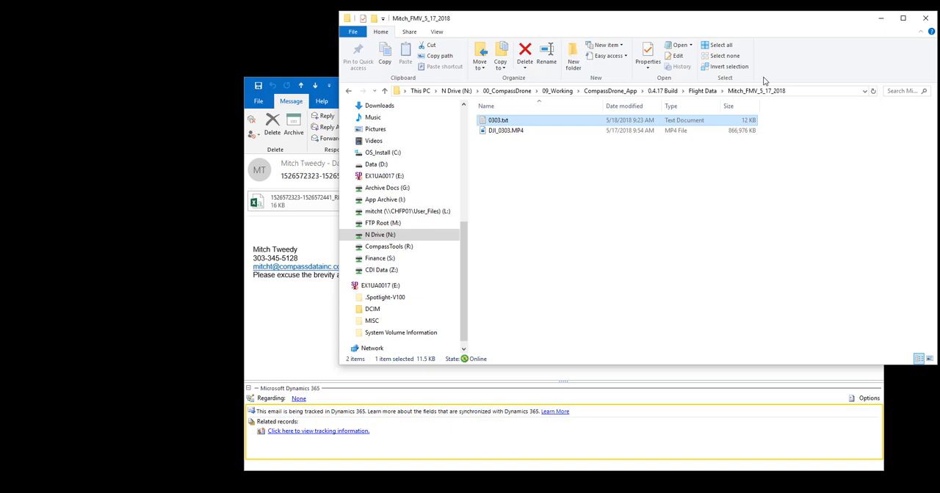
mouse_move(328, 101)
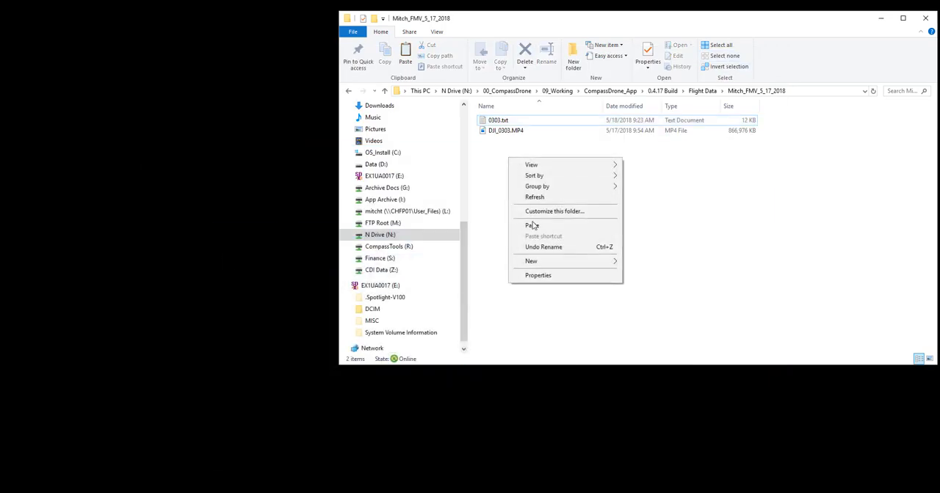
Paste the copied item into the flight data folder.
left_click(530, 226)
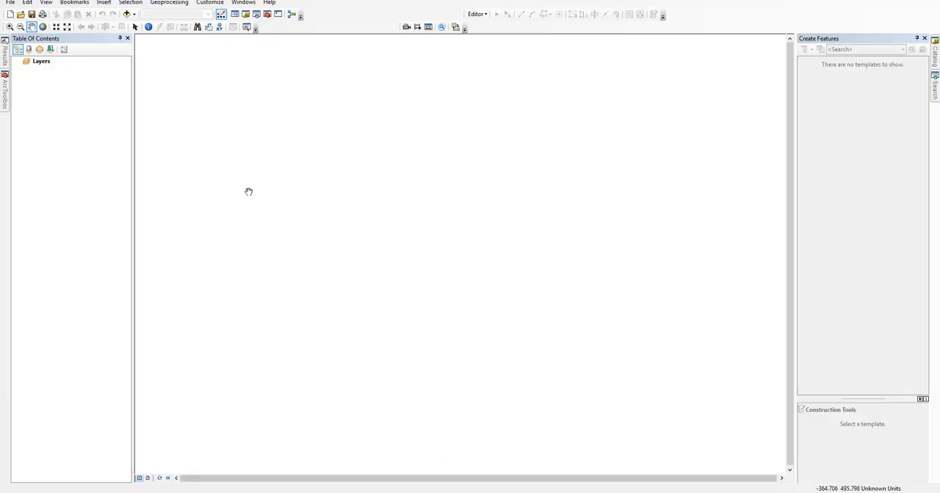
mouse_move(409, 191)
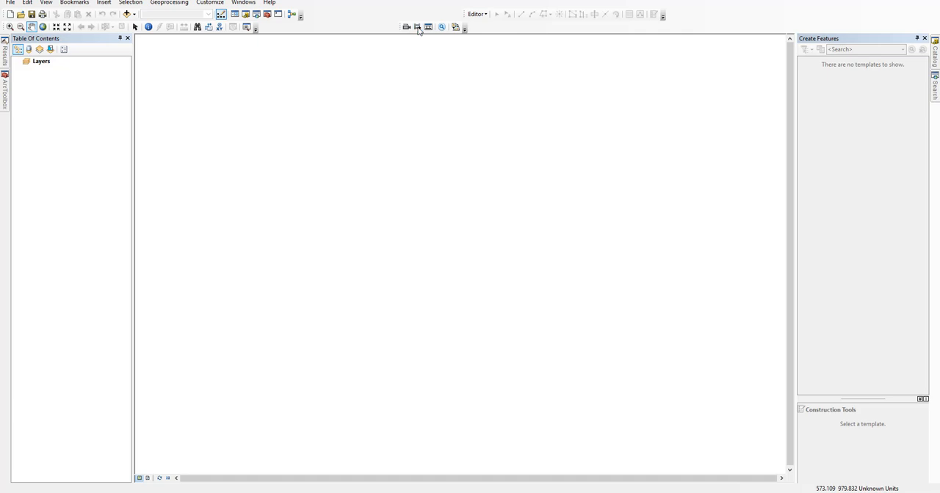
Look at the add-video and add-stream options, then open the FMV Video Manager.
left_click(417, 26)
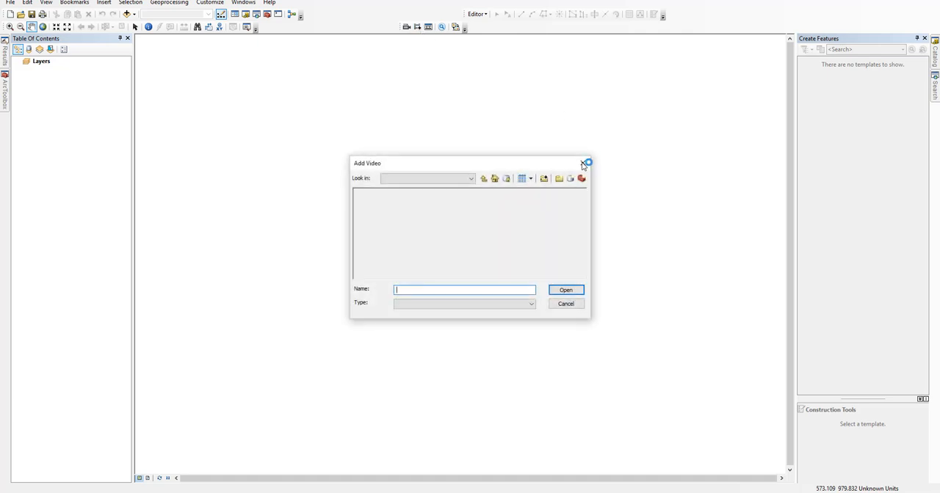
left_click(581, 161)
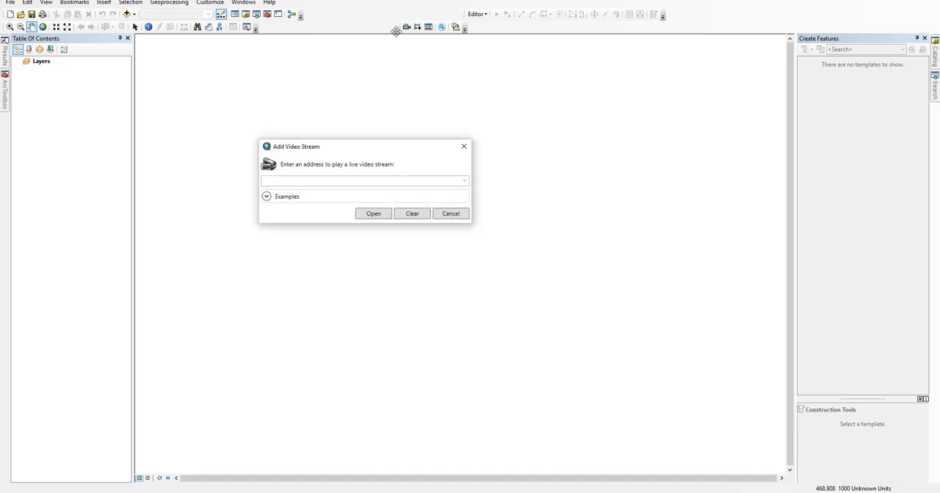
left_click(449, 213)
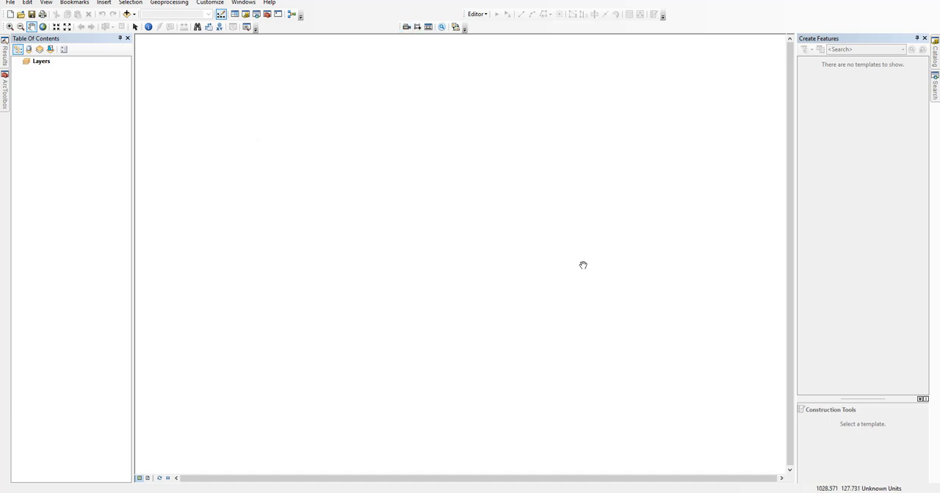
left_click(429, 26)
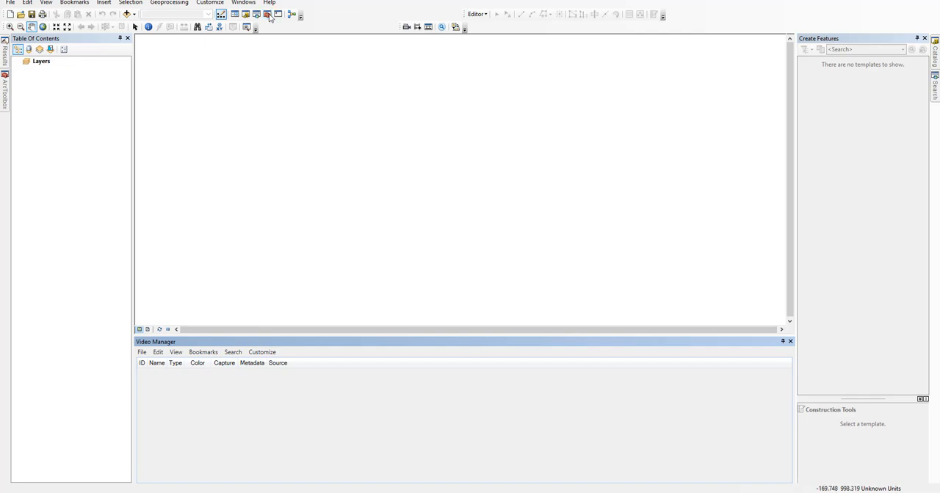
left_click(270, 15)
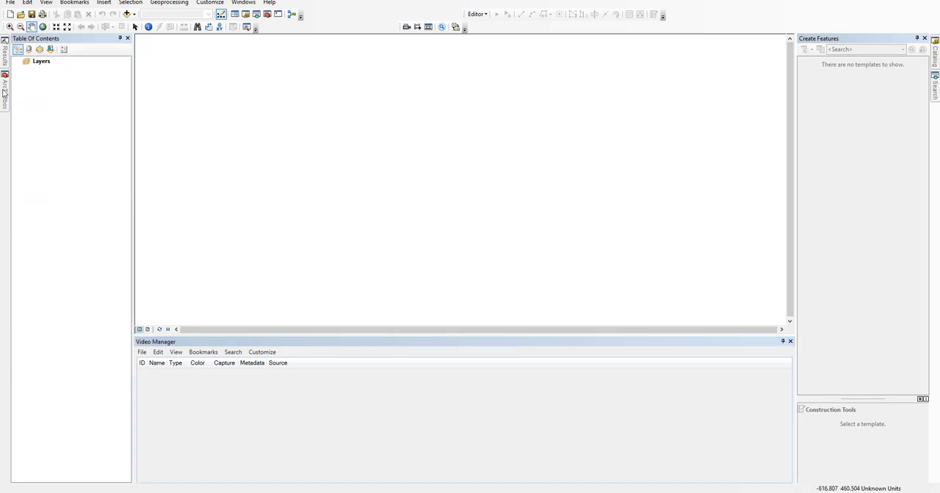
Expand the Full Motion Video toolset in ArcToolbox and select Video Multiplexer.
left_click(6, 81)
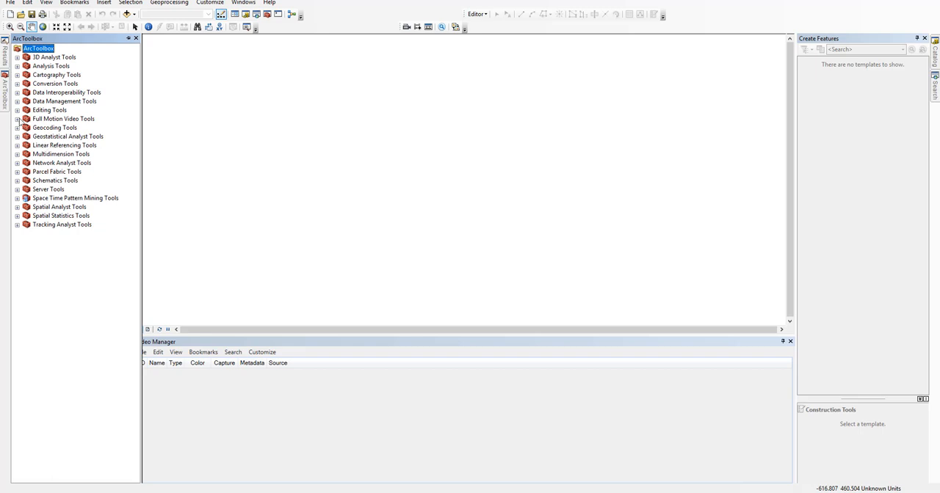
left_click(17, 118)
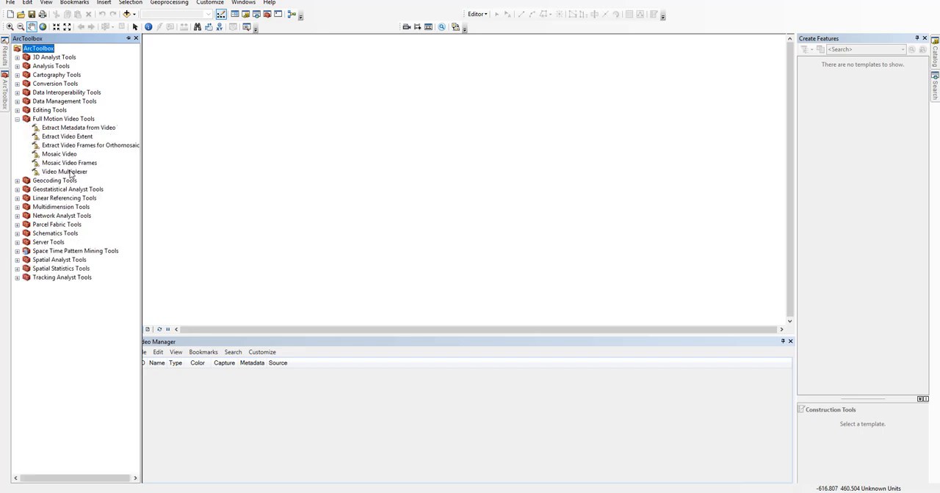
left_click(64, 172)
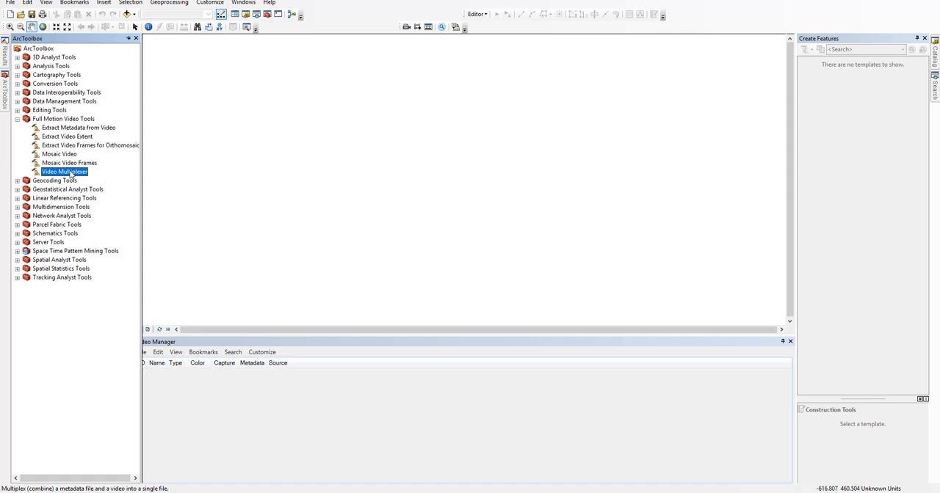
Set the Video Multiplexer inputs to DJI_0303 video and log with output named video.
double_click(64, 170)
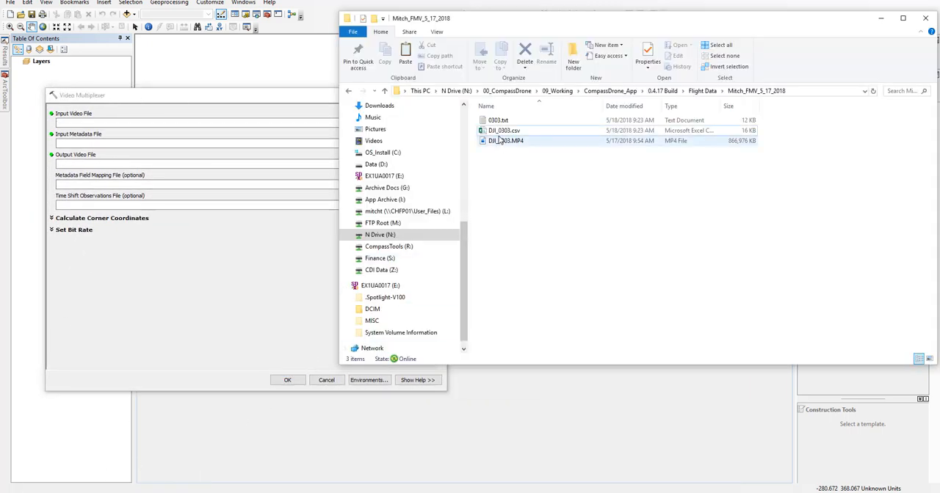
left_click(504, 141)
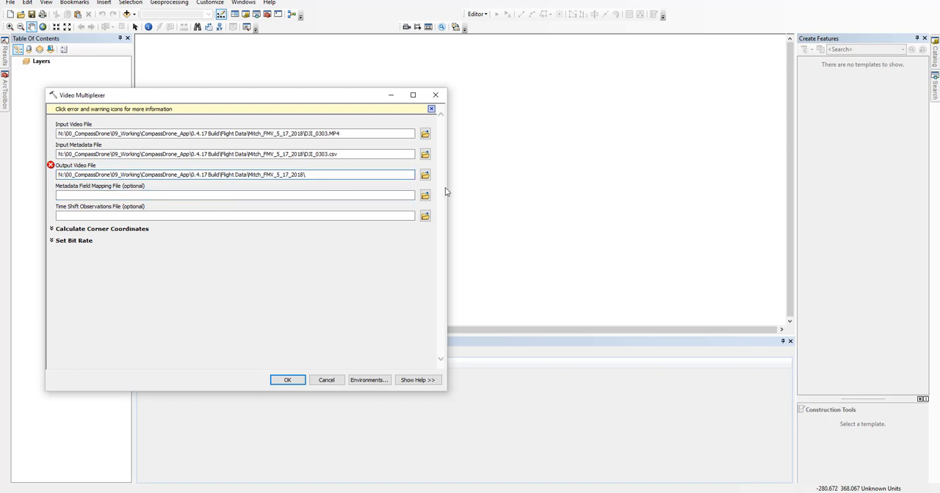
type("vido")
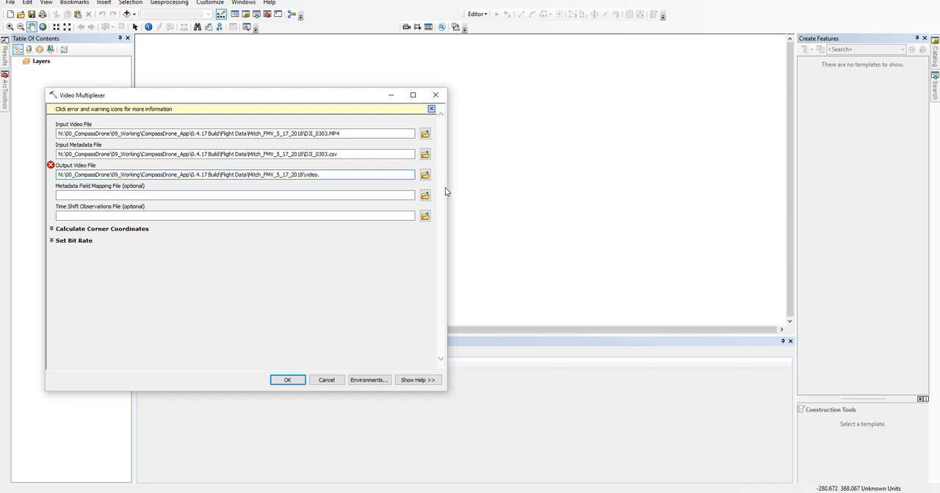
type("mp4")
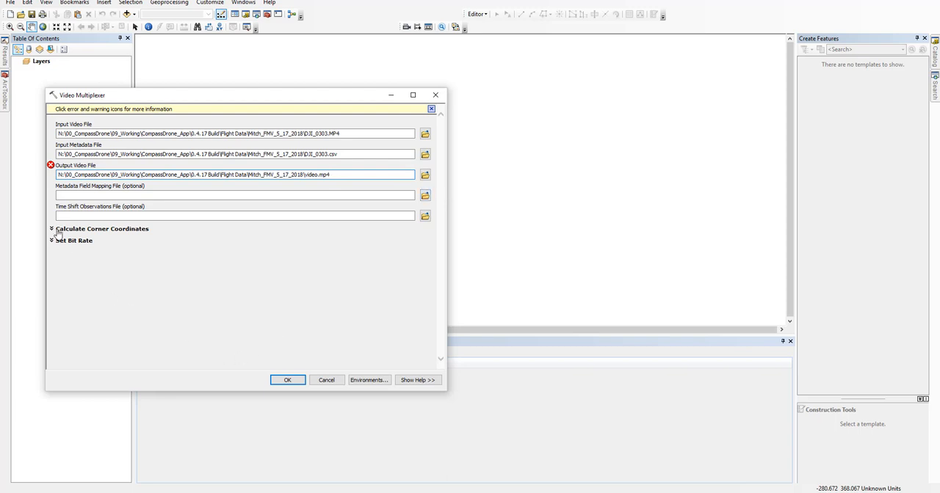
left_click(432, 109)
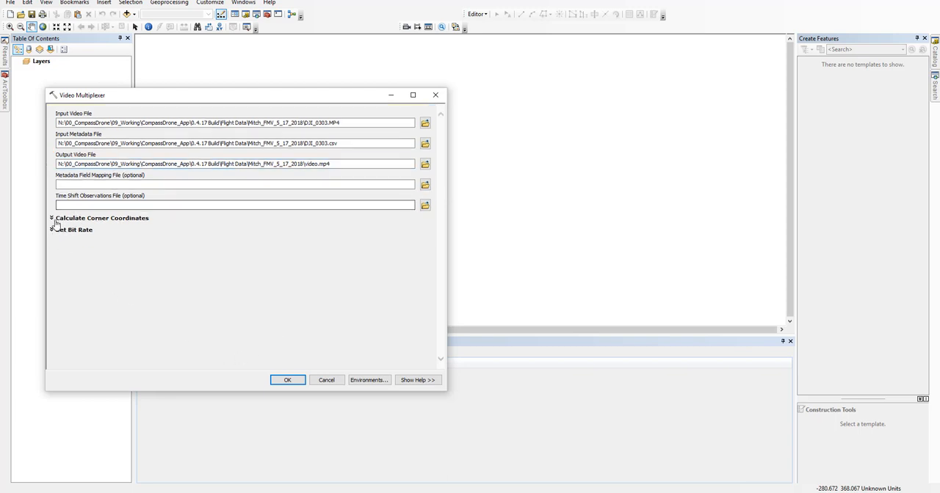
Enable corner coordinates from sensor information with average elevation 1975.
left_click(50, 217)
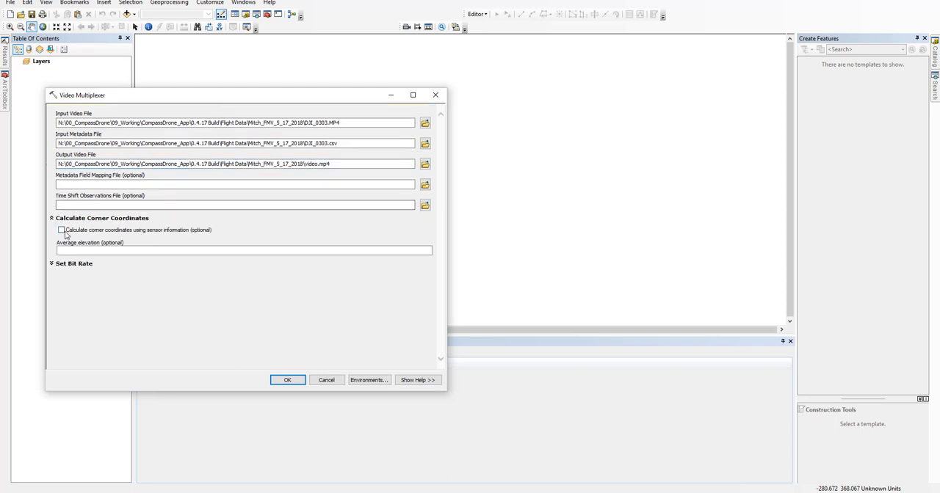
left_click(62, 229)
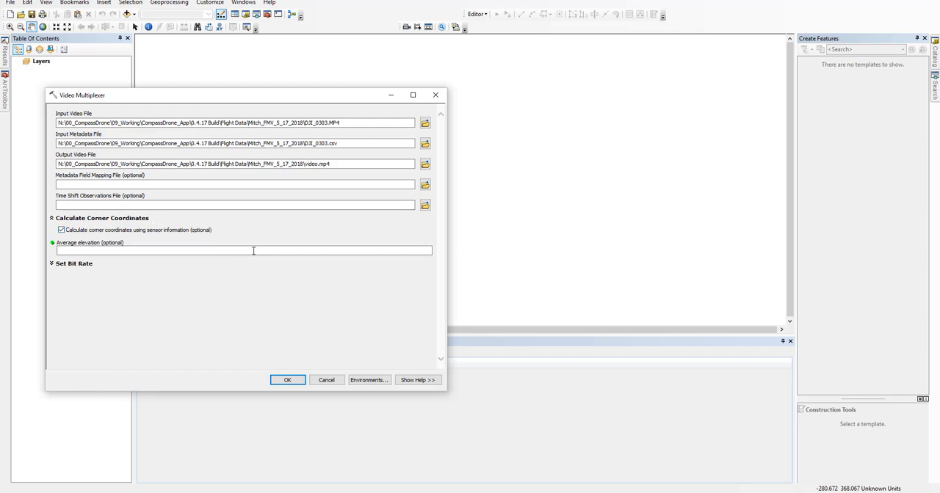
left_click(242, 250)
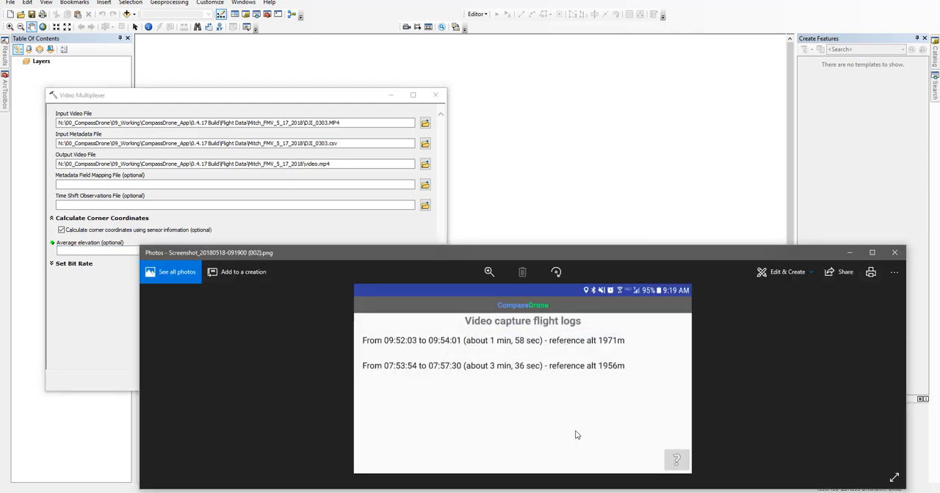
mouse_move(449, 337)
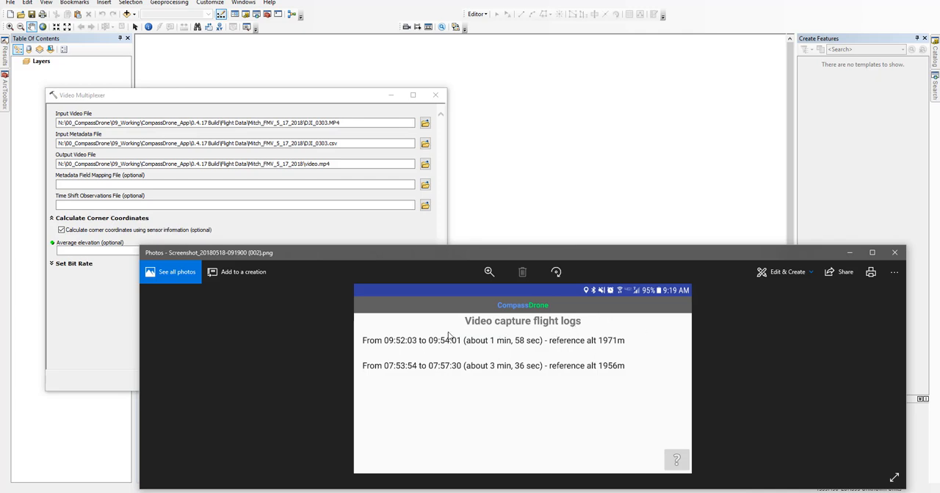
mouse_move(510, 334)
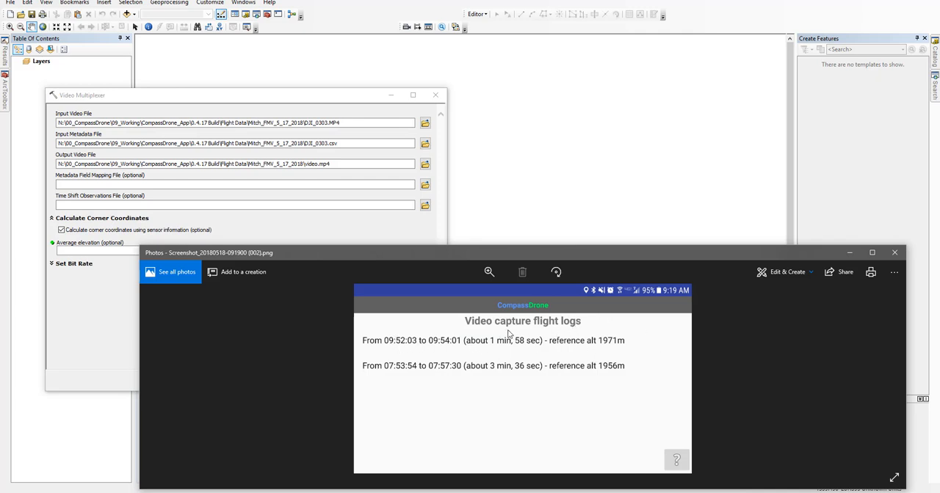
mouse_move(585, 344)
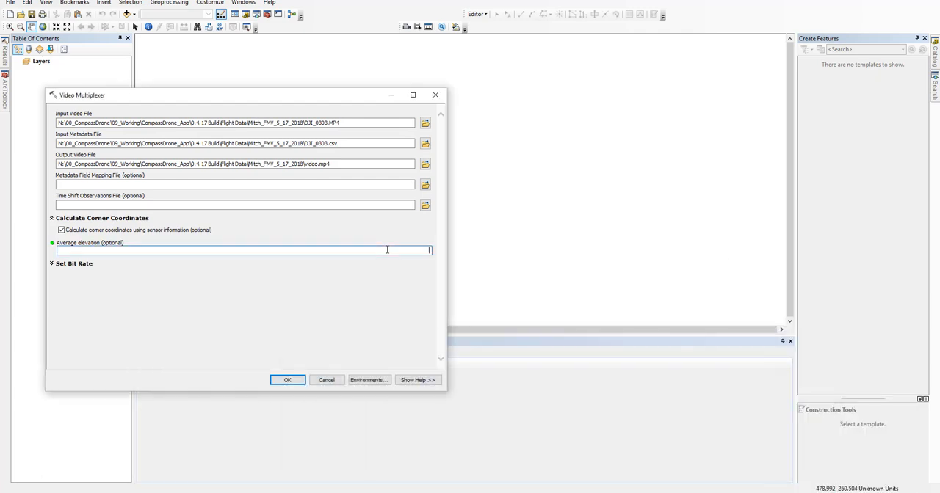
type("1975")
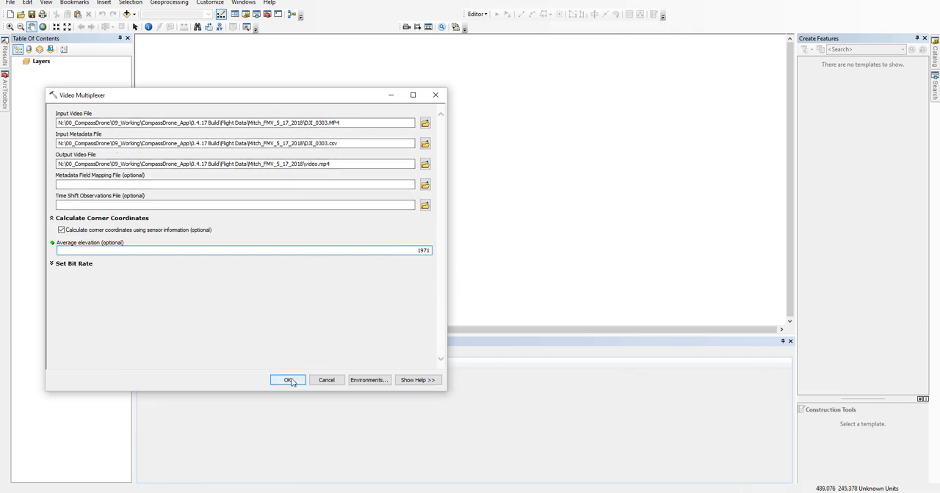
Run the multiplexer and watch the new video.mp4 appear in the flight data folder.
left_click(285, 379)
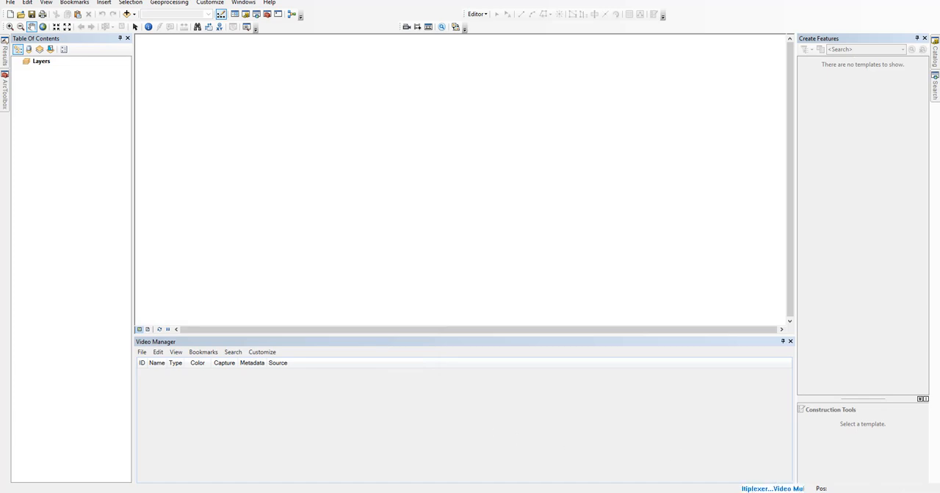
mouse_move(155, 479)
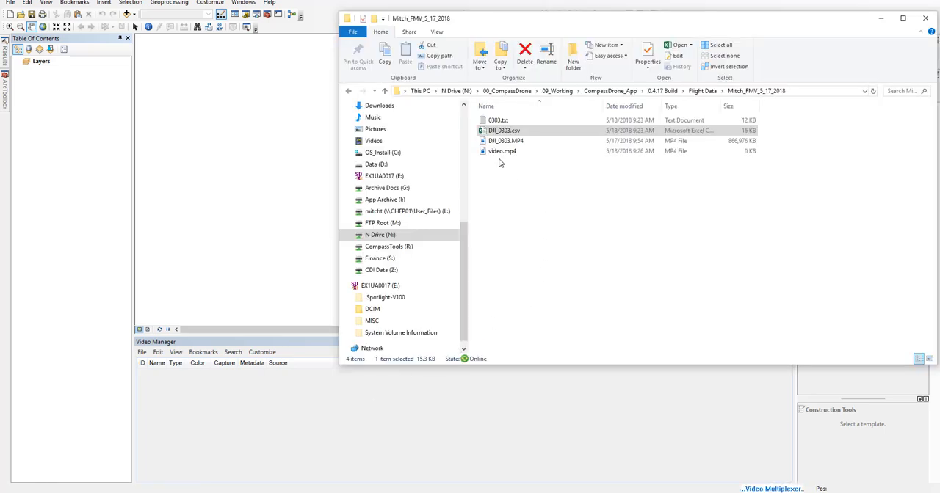
mouse_move(539, 154)
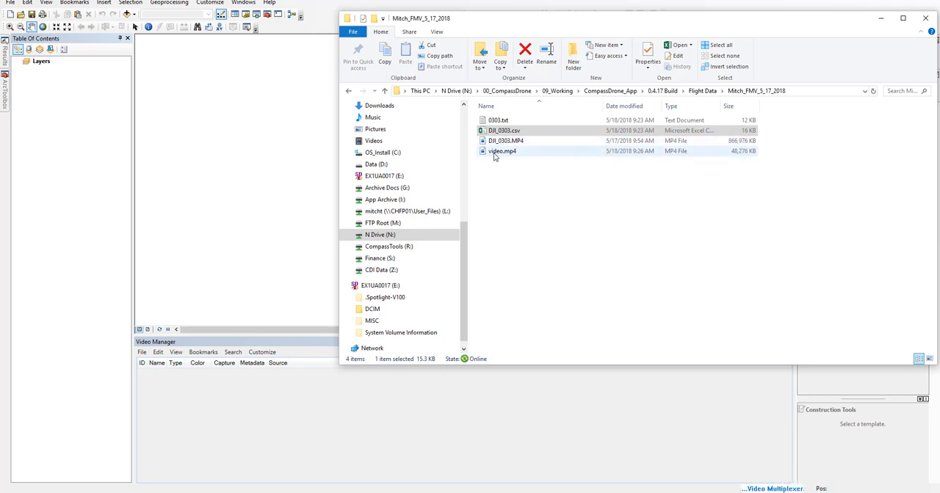
left_click(502, 129)
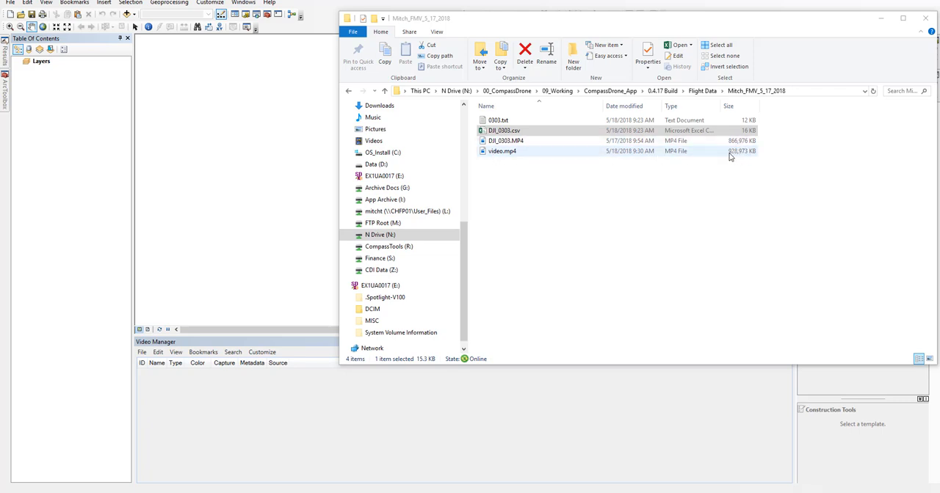
left_click(503, 152)
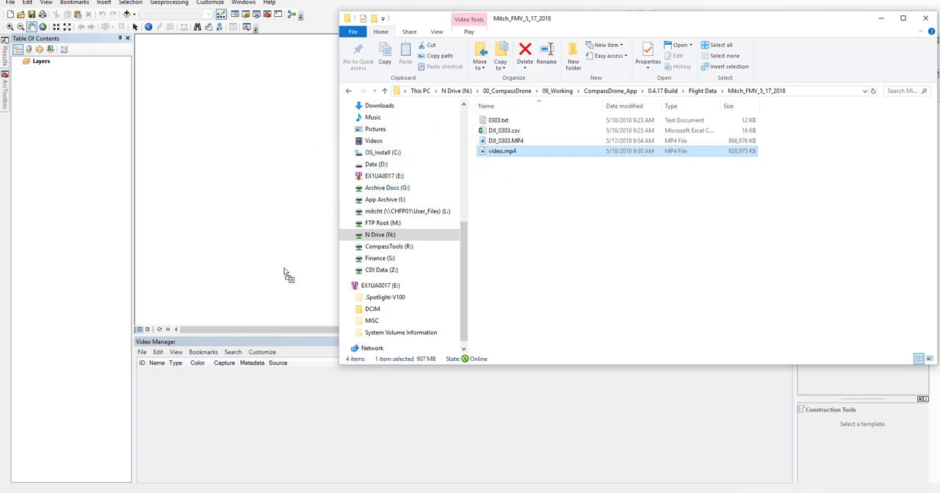
mouse_move(185, 317)
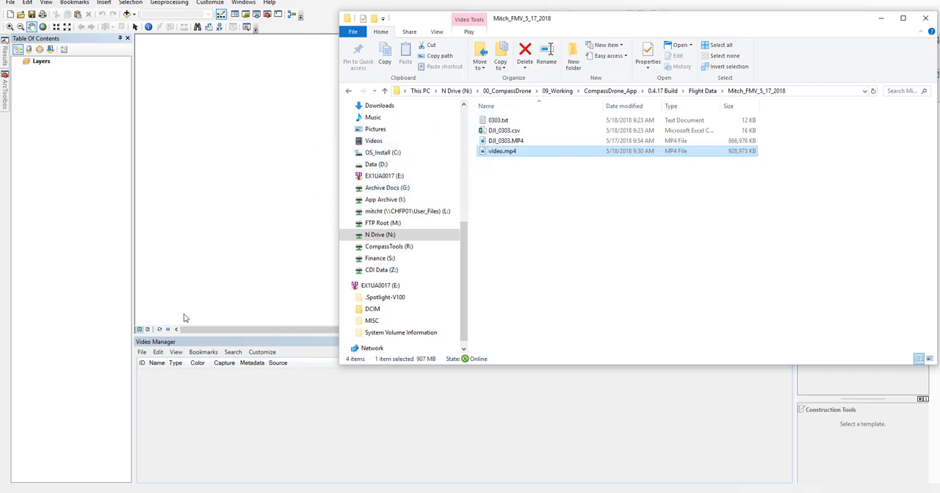
Load video.mp4 into the Video Manager, place the player beside the map, play and pause it.
double_click(498, 151)
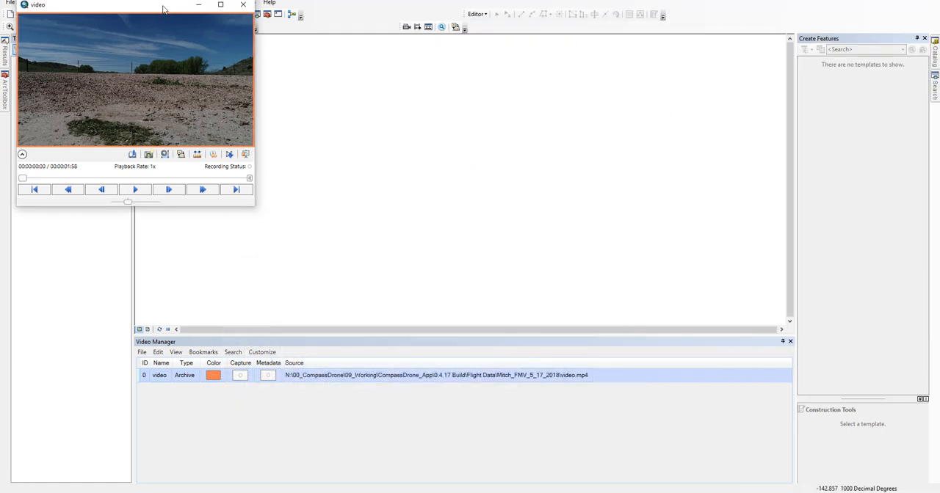
left_click_drag(135, 5, 633, 94)
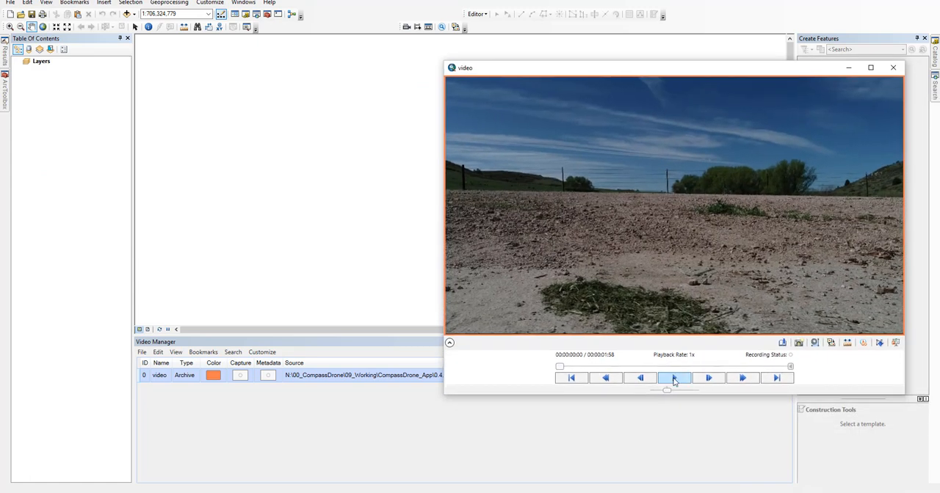
left_click(674, 379)
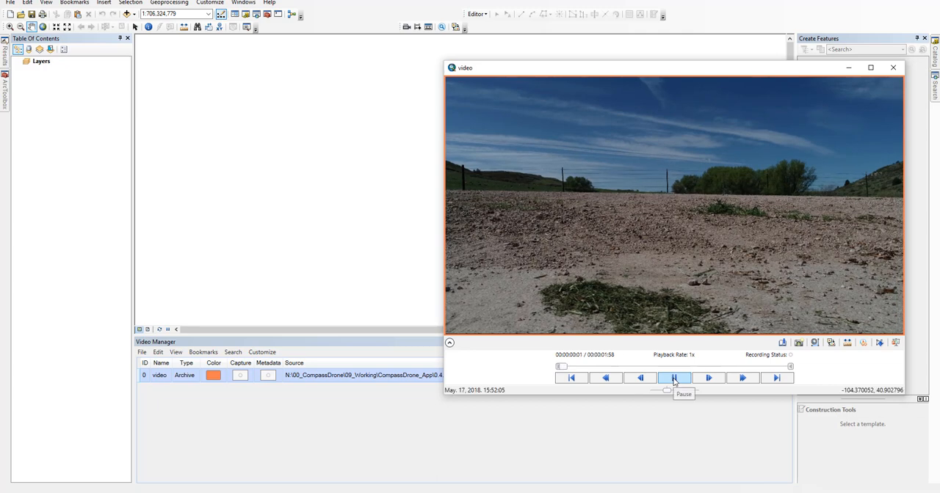
left_click(674, 379)
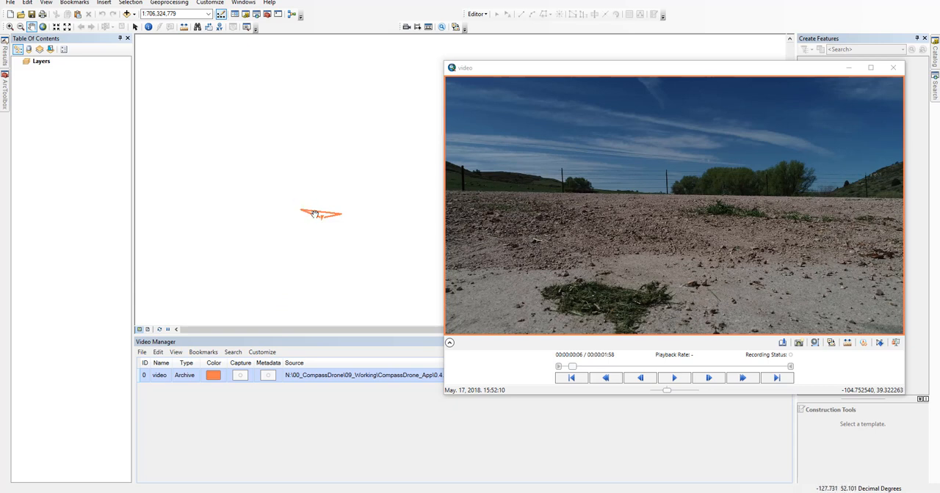
Add the Imagery with Labels basemap under the video footprint.
left_click(131, 16)
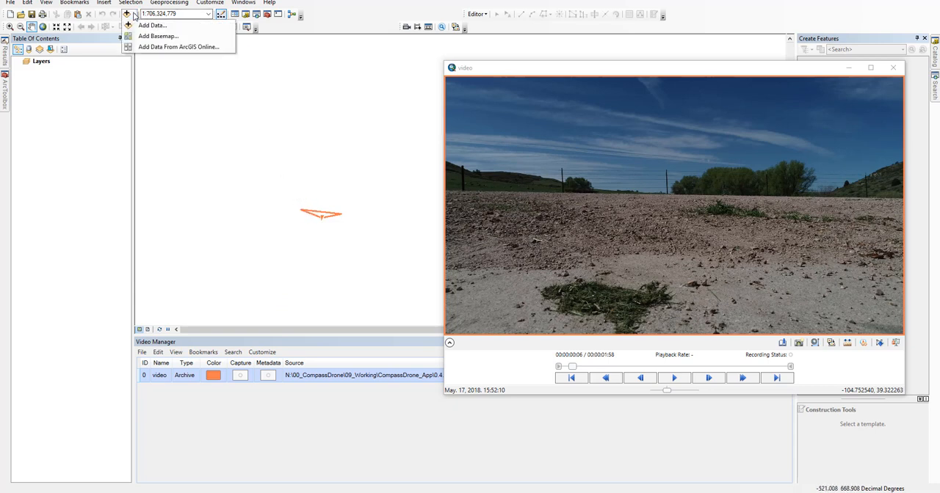
left_click(158, 35)
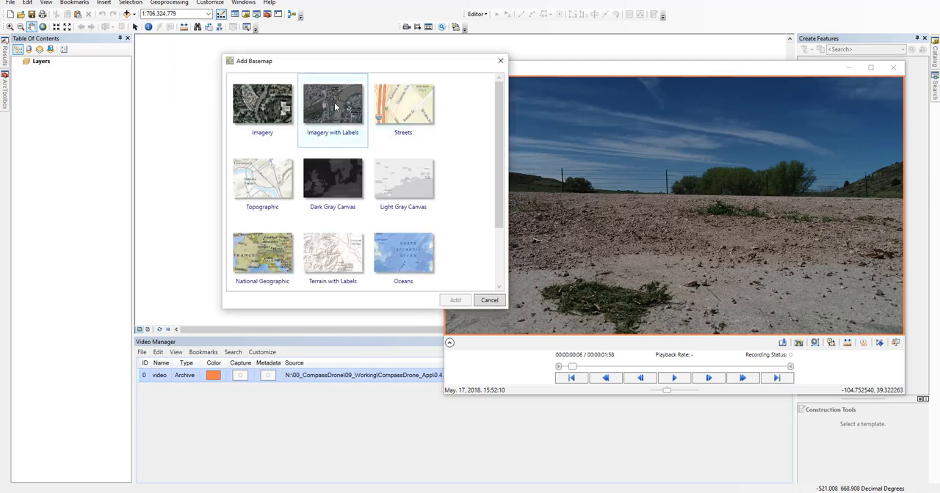
left_click(332, 106)
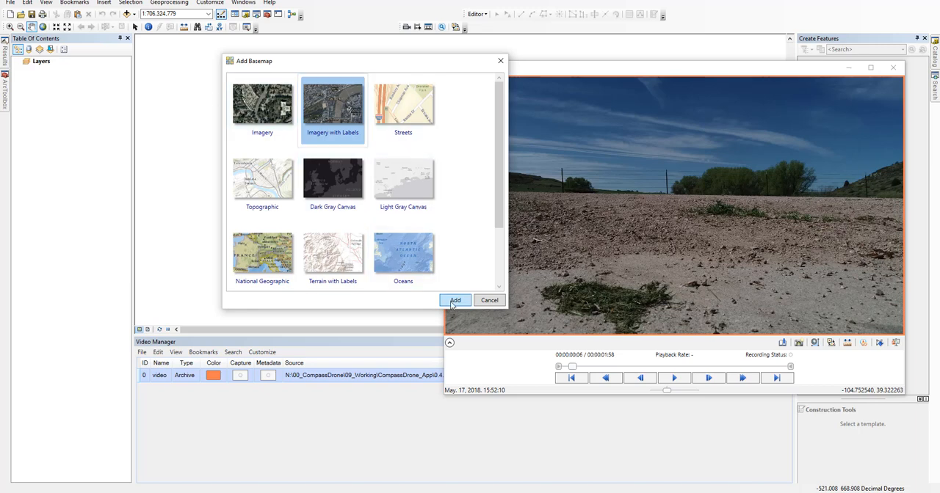
left_click(455, 299)
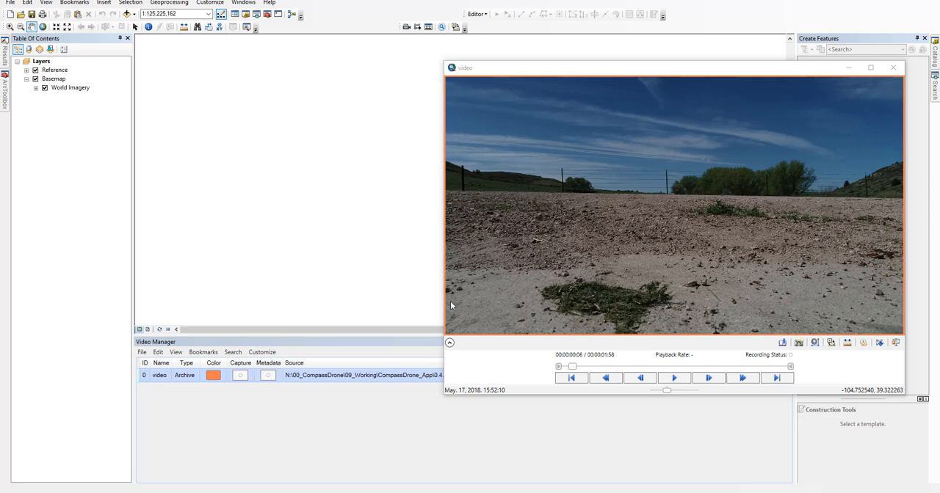
mouse_move(843, 88)
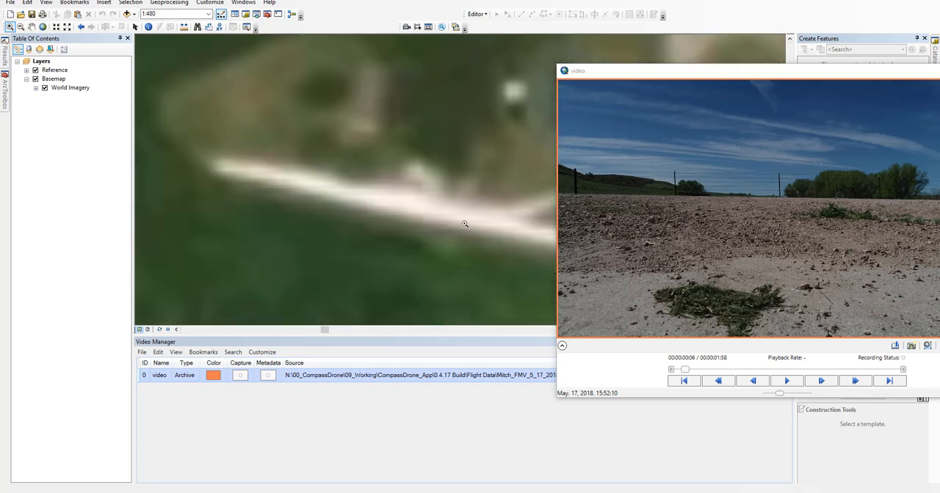
mouse_move(459, 234)
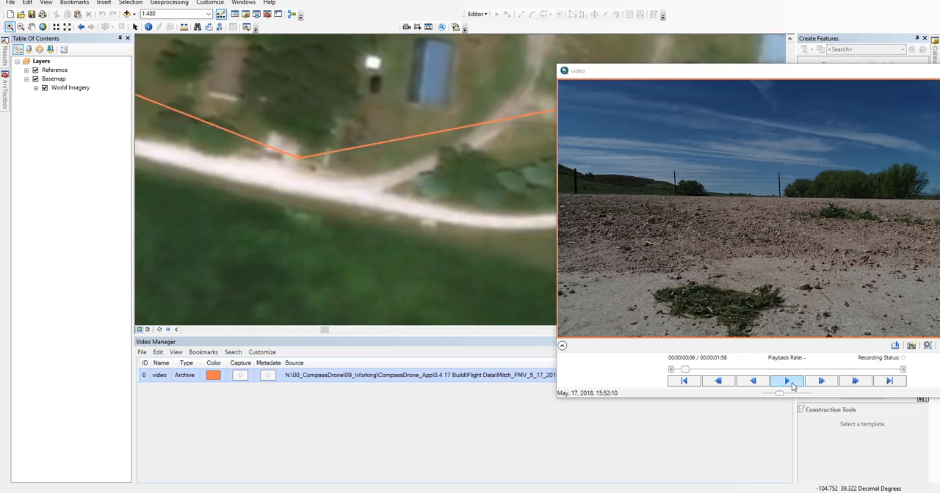
Resume the video until the drone looks straight down over the field.
left_click(786, 381)
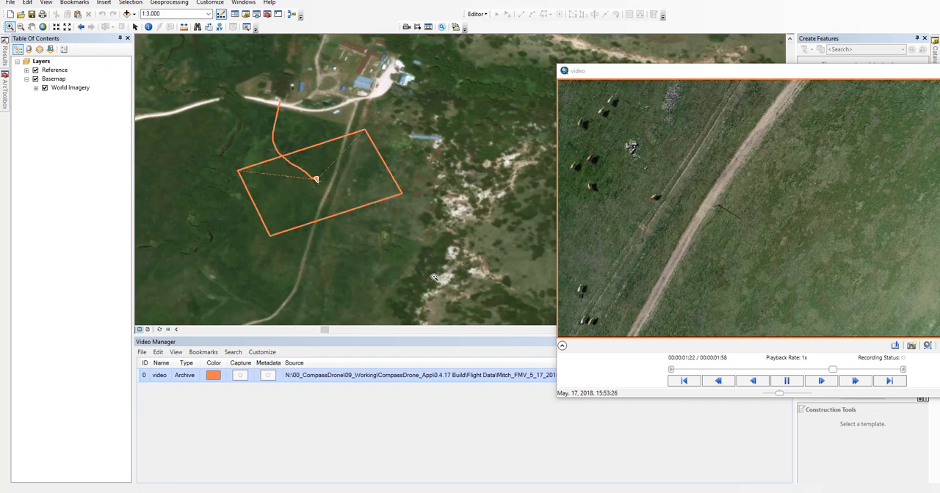
Pause the video at the overhead view of the dirt road.
left_click(786, 382)
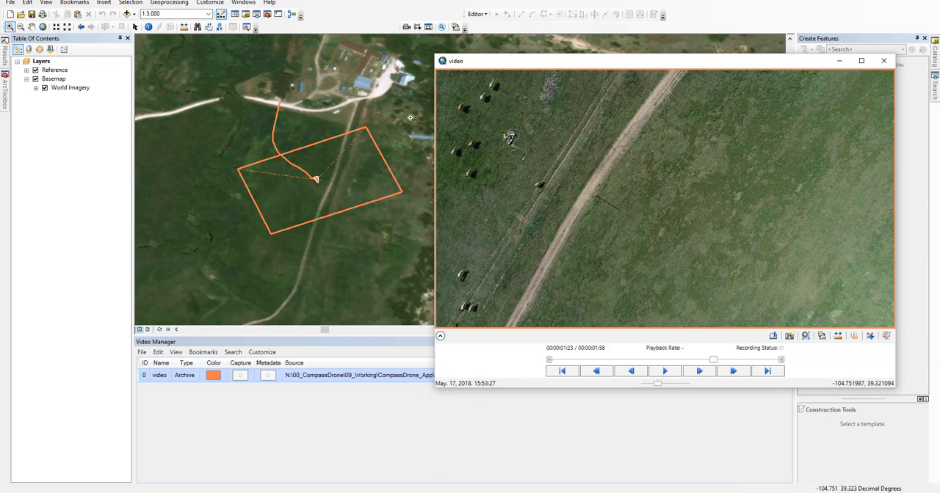
mouse_move(502, 168)
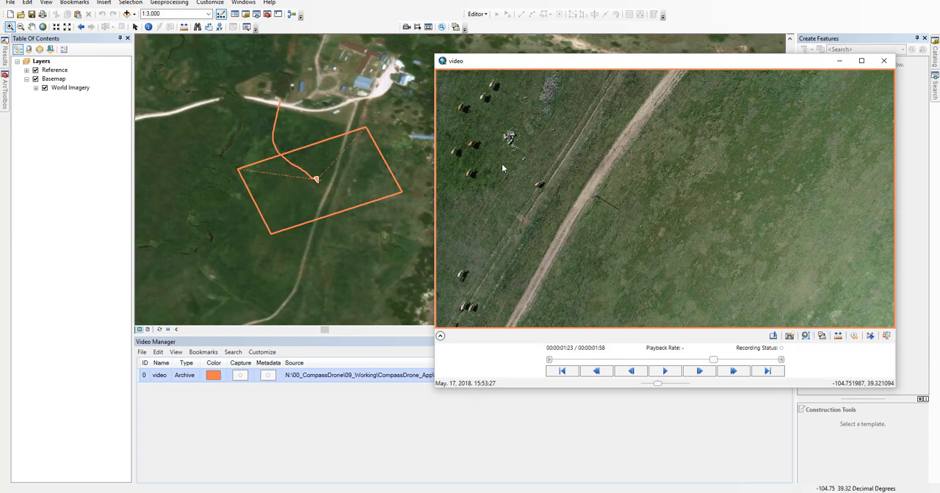
mouse_move(609, 238)
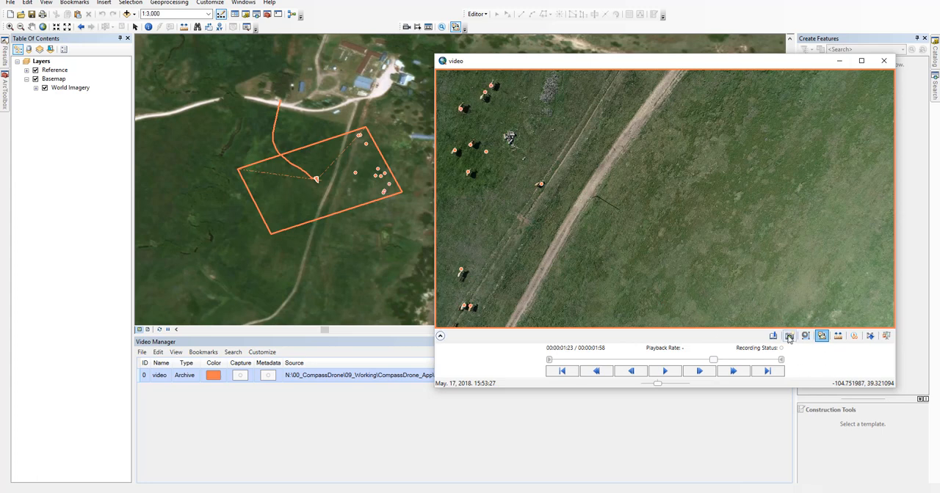
mouse_move(790, 338)
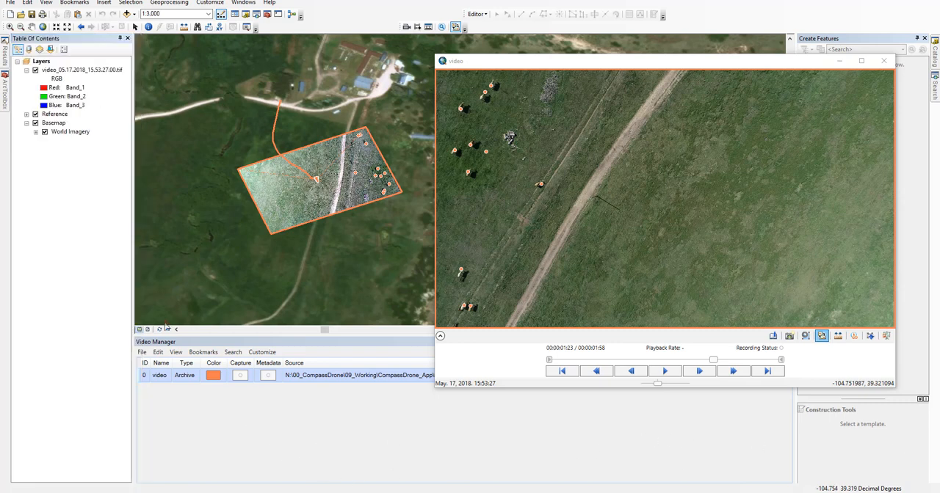
mouse_move(544, 66)
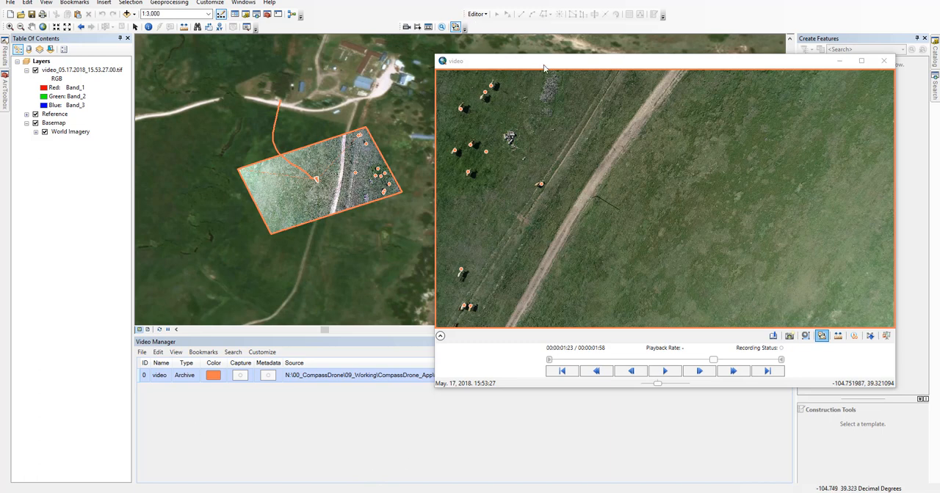